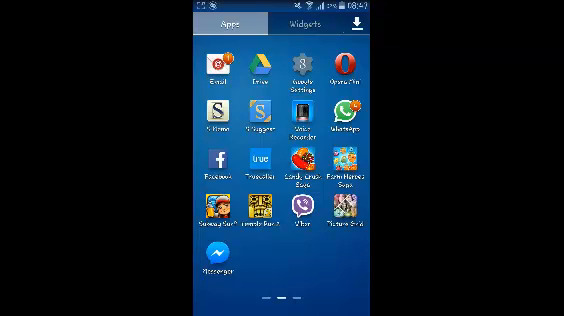
Step: Reach the Play Store and bring up the Facebook Lite listing
scroll(left, 3)
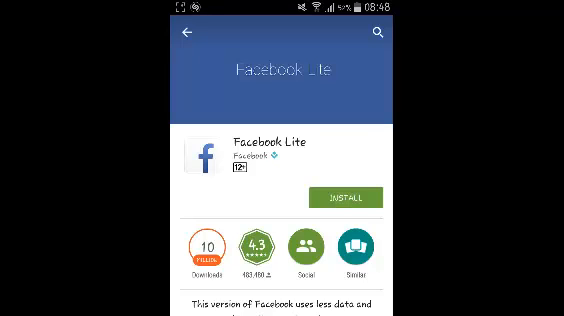
Step: Install Facebook Lite from the listing, accepting its permissions
click(348, 196)
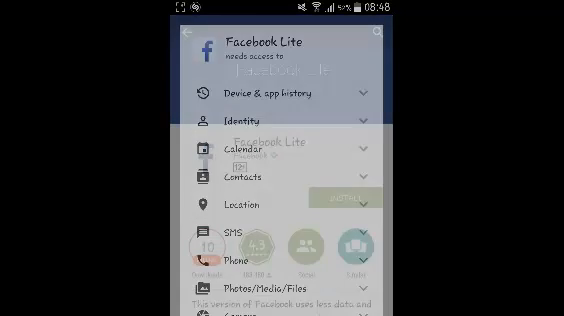
click(344, 196)
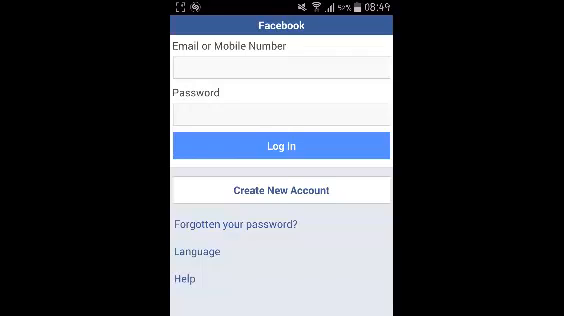
Step: Enter the account email and sign in to reach the news feed
click(280, 66)
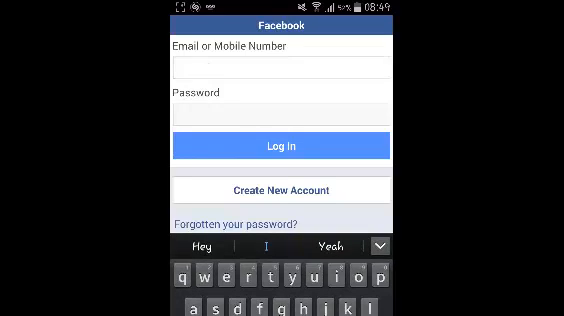
click(282, 146)
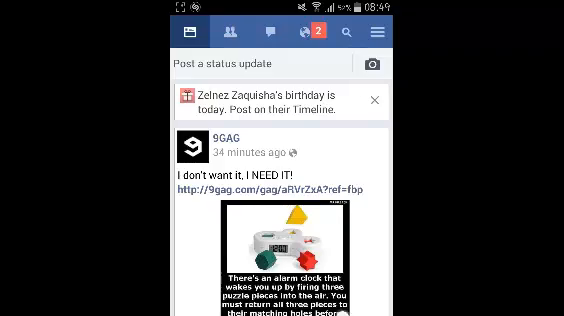
scroll(down, 3)
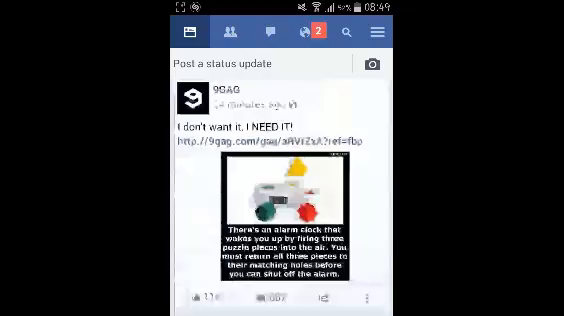
scroll(down, 3)
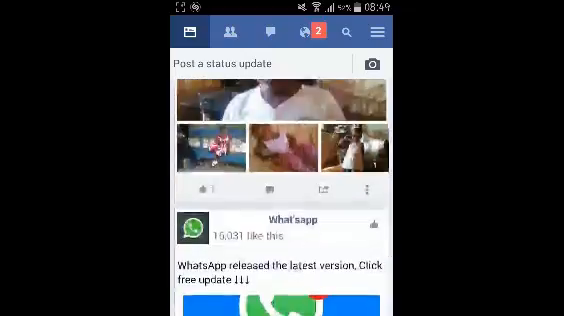
scroll(down, 3)
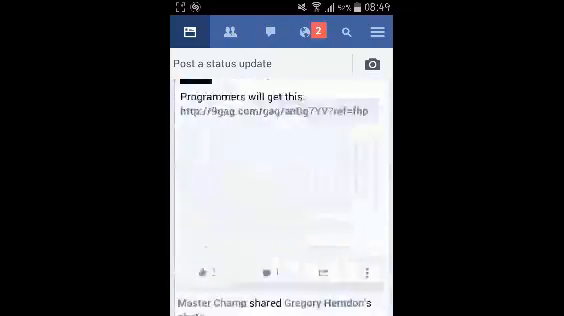
scroll(down, 3)
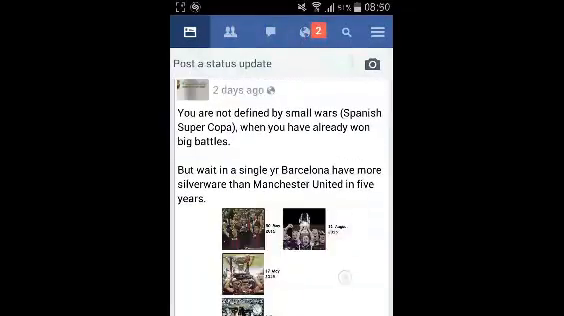
scroll(down, 3)
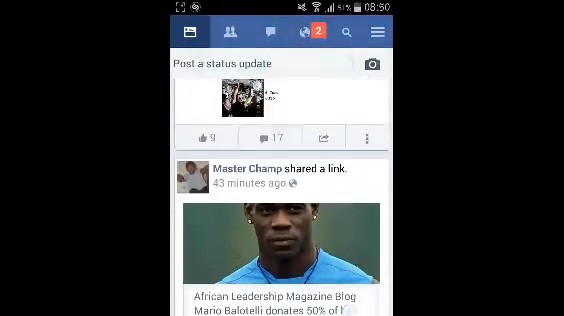
scroll(down, 3)
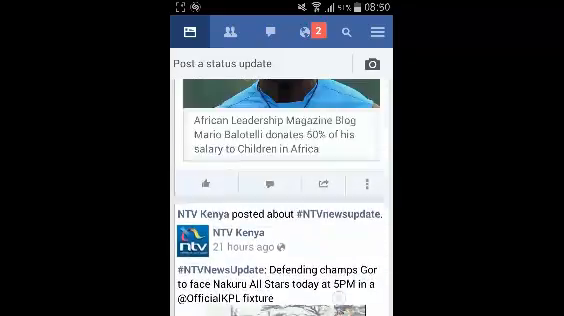
scroll(down, 3)
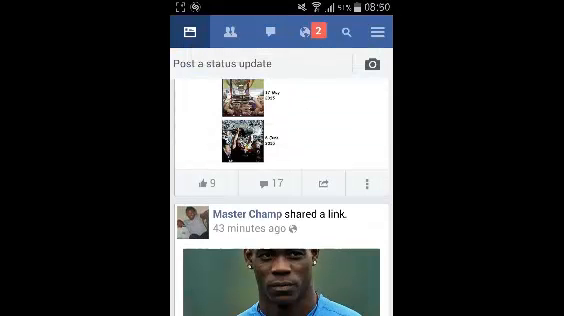
scroll(down, 3)
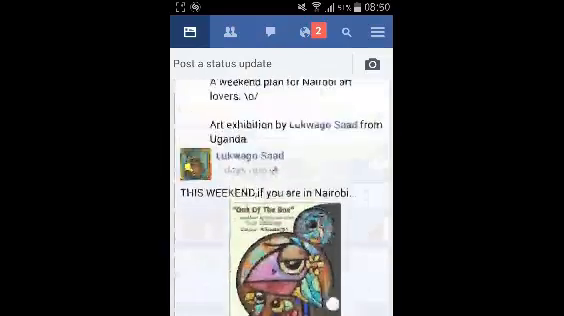
scroll(down, 3)
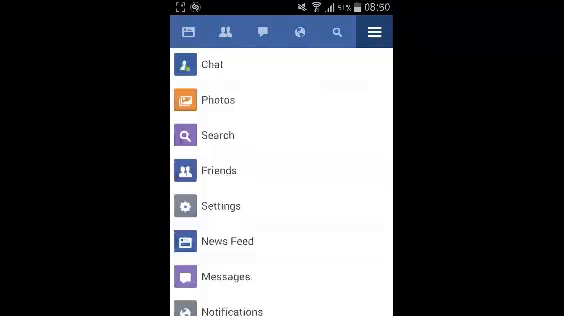
click(334, 32)
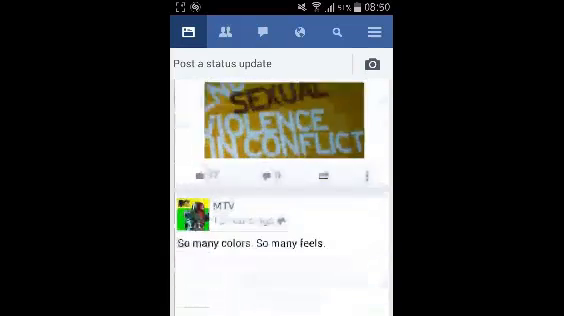
scroll(down, 3)
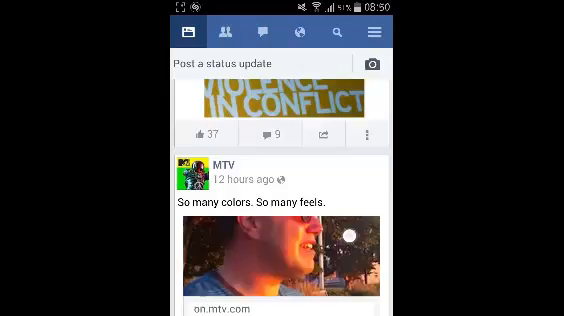
scroll(down, 3)
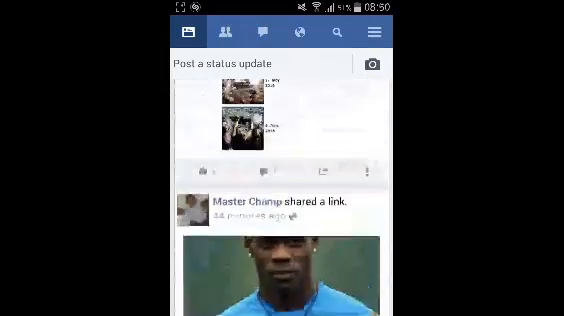
scroll(down, 3)
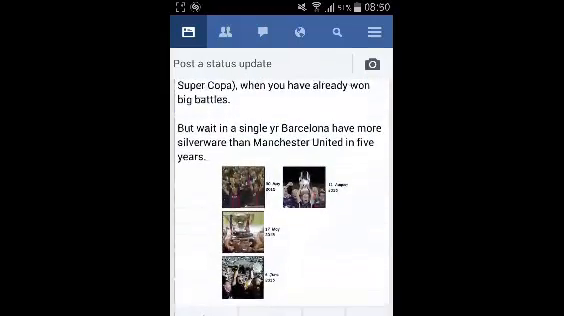
scroll(down, 3)
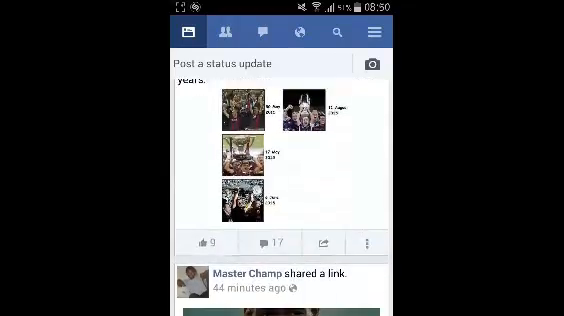
scroll(down, 3)
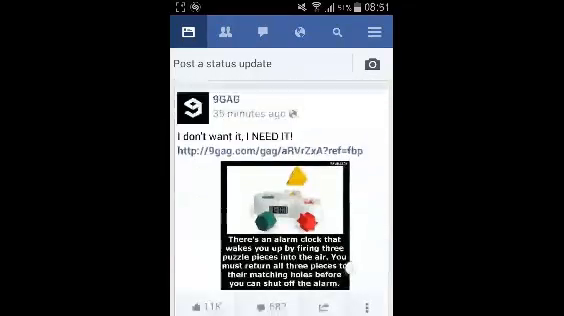
scroll(down, 3)
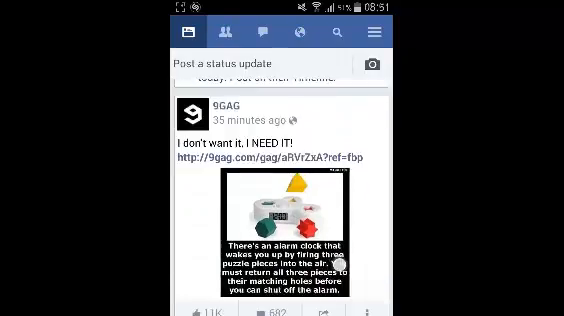
scroll(down, 3)
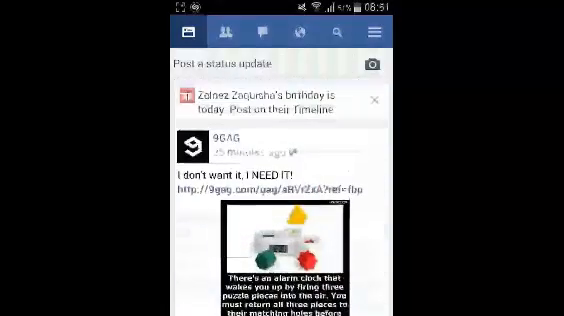
scroll(down, 3)
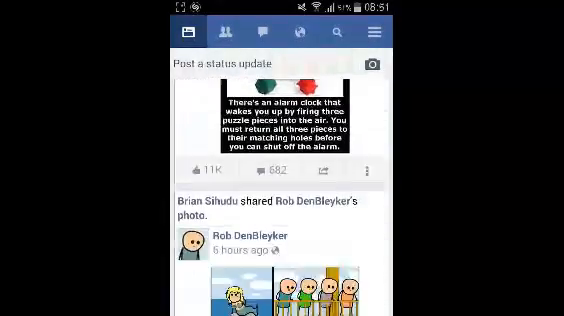
scroll(down, 3)
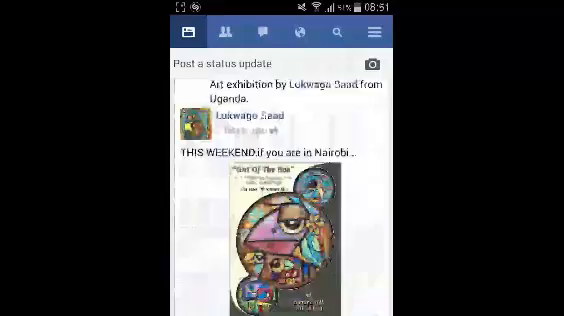
scroll(down, 3)
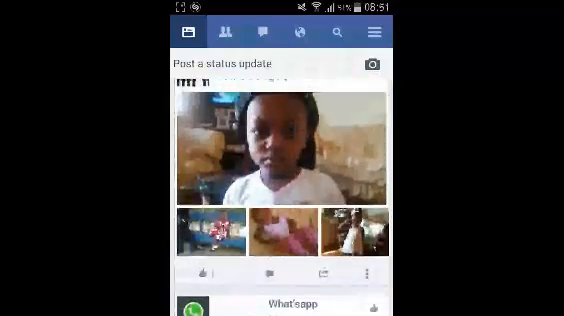
scroll(down, 3)
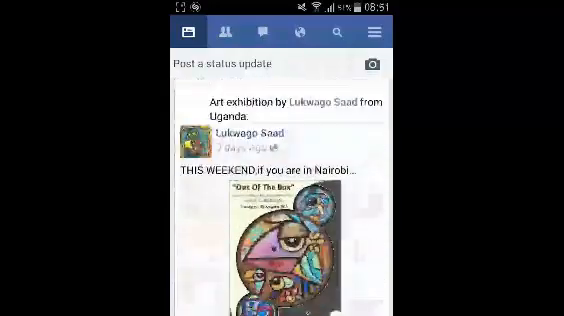
scroll(down, 3)
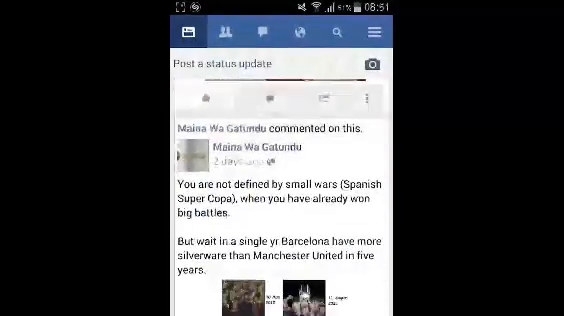
scroll(down, 3)
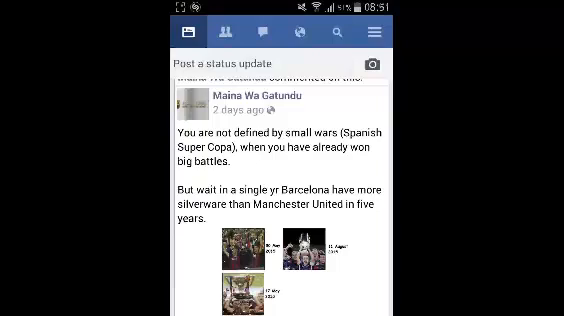